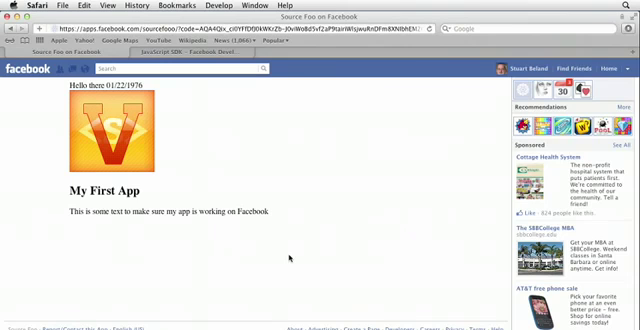
{"action": "left_click", "coordinate": [205, 7]}
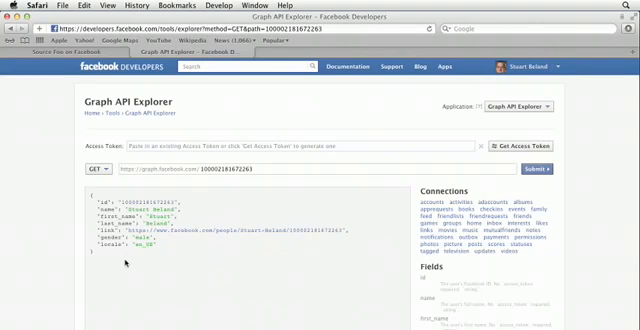
{"action": "mouse_move", "coordinate": [318, 248]}
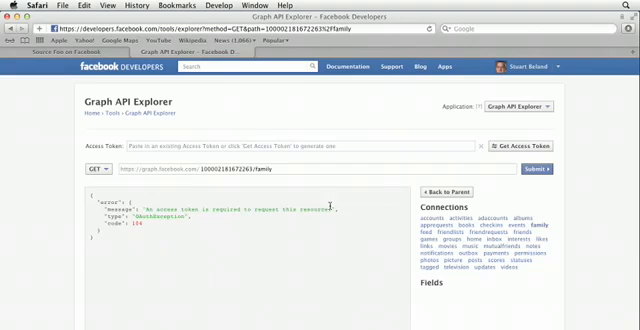
{"action": "mouse_move", "coordinate": [208, 217]}
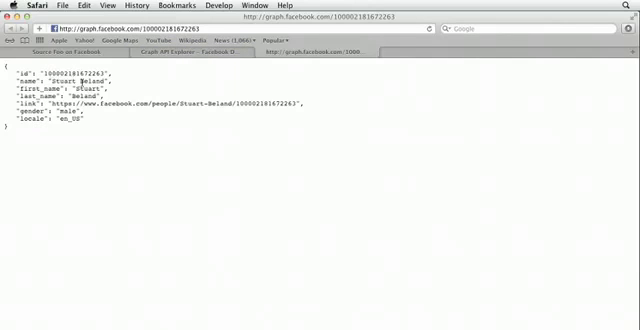
{"action": "mouse_move", "coordinate": [92, 142]}
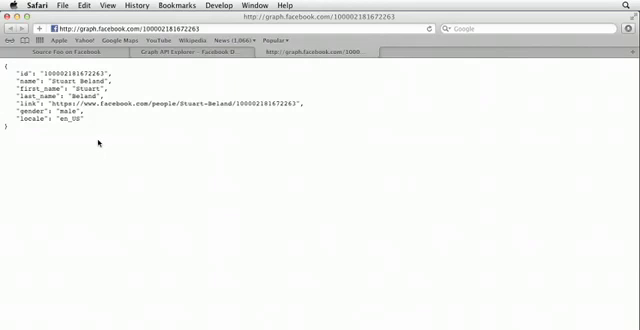
Step: Return to the Graph API Explorer tab after viewing the raw public JSON
{"action": "left_click", "coordinate": [200, 27]}
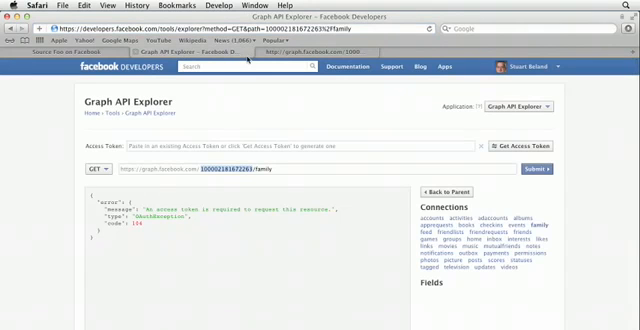
Step: Run queries as the Source Foo app and scroll through the returned feed JSON
{"action": "left_click", "coordinate": [525, 106]}
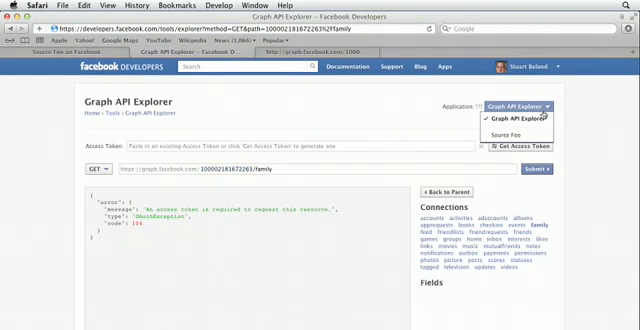
{"action": "mouse_move", "coordinate": [518, 132]}
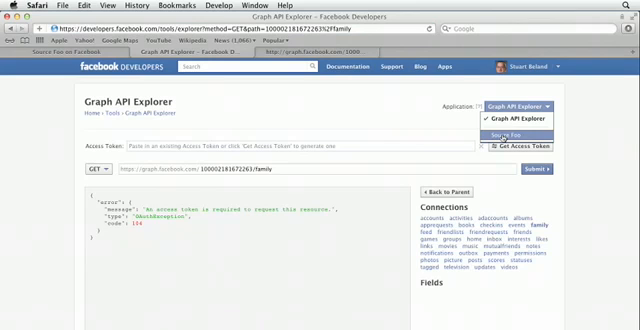
{"action": "left_click", "coordinate": [508, 131]}
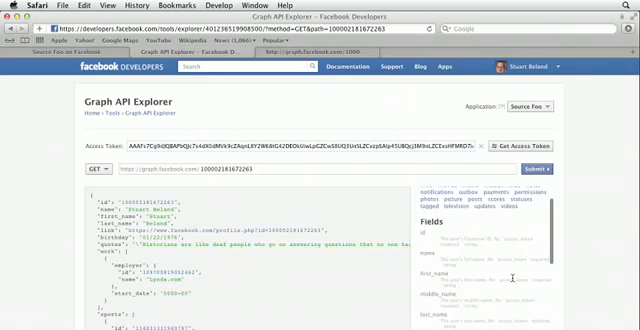
{"action": "scroll", "scroll_direction": "down", "scroll_amount": 3}
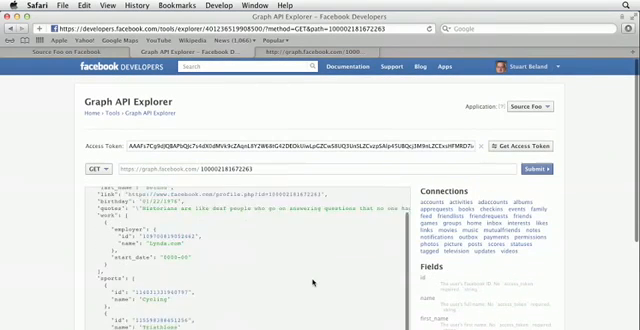
{"action": "scroll", "scroll_direction": "down", "scroll_amount": 3}
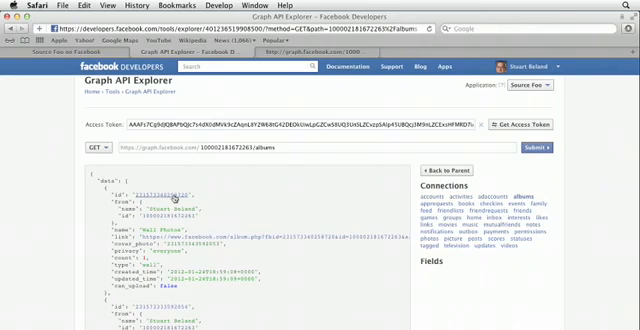
{"action": "scroll", "scroll_direction": "down", "scroll_amount": 3}
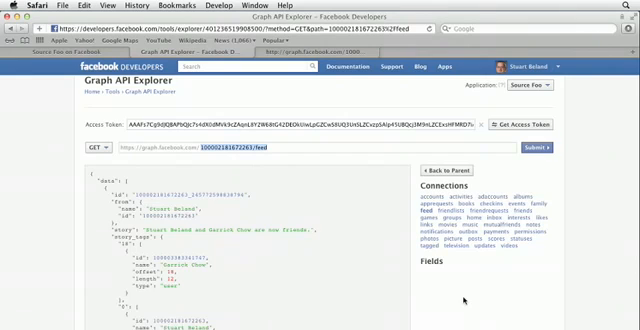
{"action": "scroll", "scroll_direction": "down", "scroll_amount": 3}
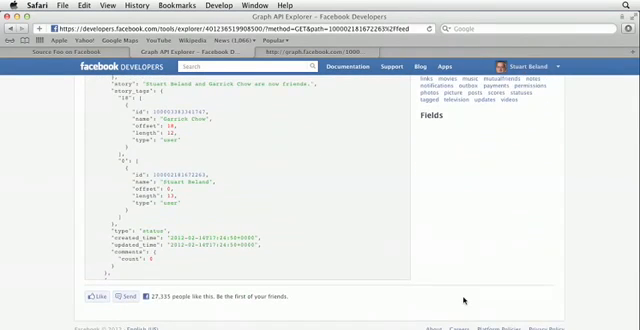
{"action": "scroll", "scroll_direction": "up", "scroll_amount": 3}
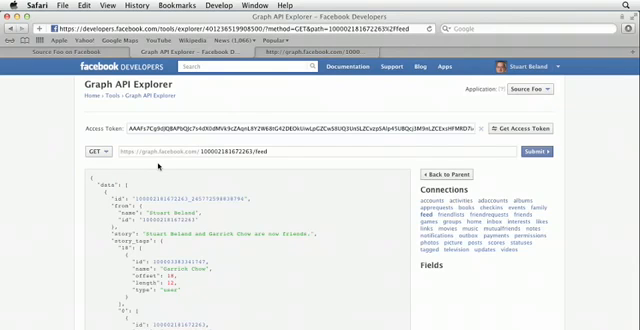
{"action": "mouse_move", "coordinate": [258, 98]}
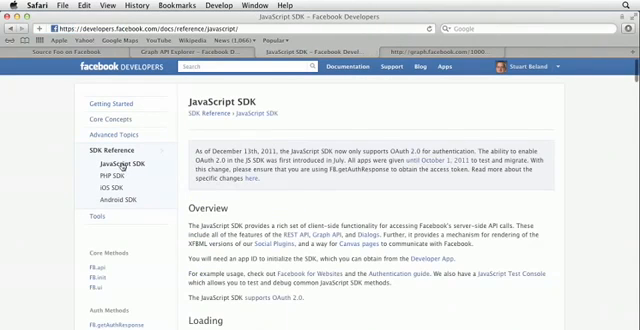
Step: Scroll down the JavaScript SDK reference page
{"action": "scroll", "scroll_direction": "down", "scroll_amount": 3}
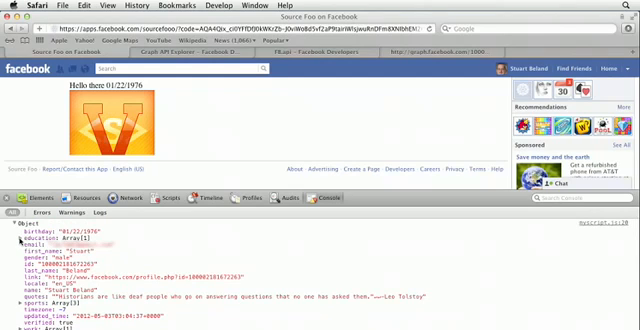
Step: Expand the education array of the logged user Object in the console
{"action": "left_click", "coordinate": [12, 245]}
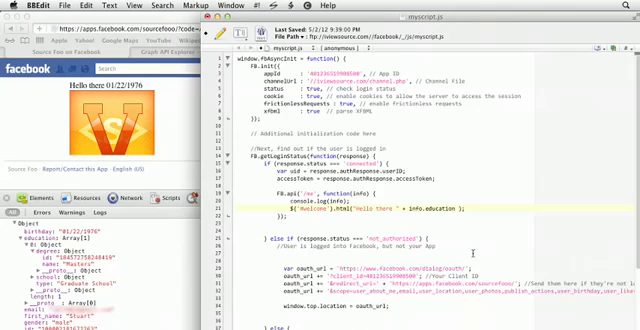
Step: Append [0] to info.education in the $('#welcome').html greeting line
{"action": "type", "text": "[0]"}
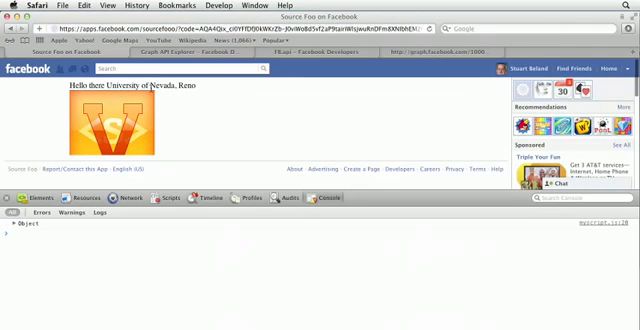
{"action": "mouse_move", "coordinate": [178, 99]}
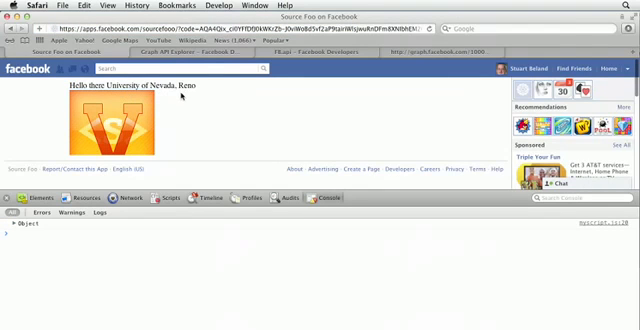